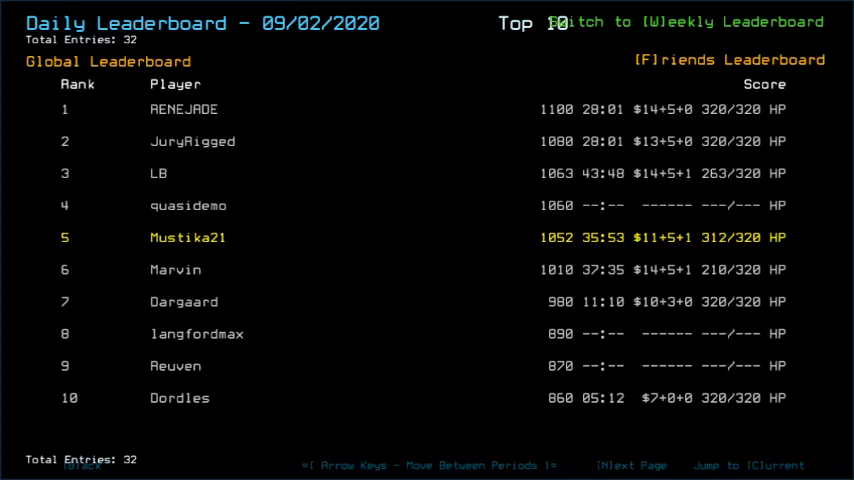
mouse_move(352, 40)
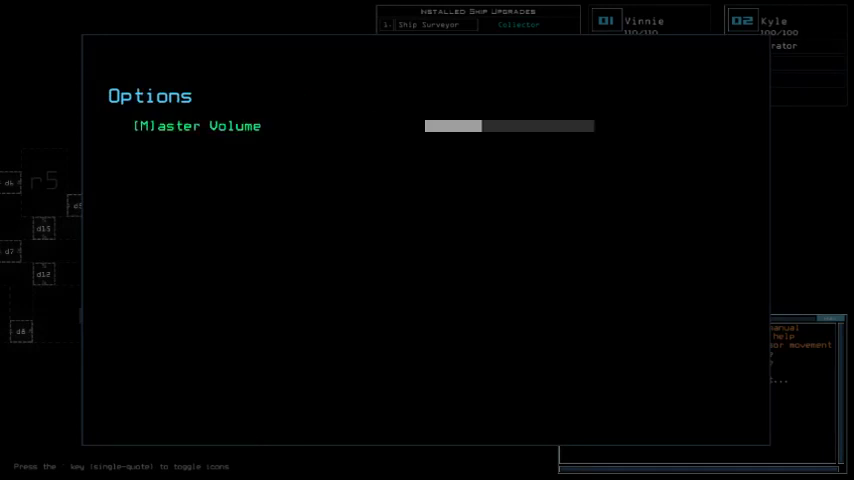
key("Escape")
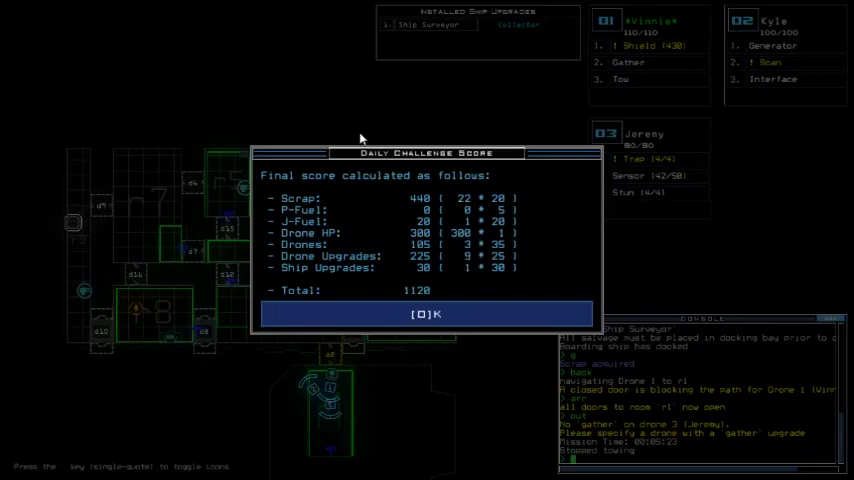
Accept the 1120 daily challenge score and continue to the 09/03/2020 daily leaderboard
left_click(426, 314)
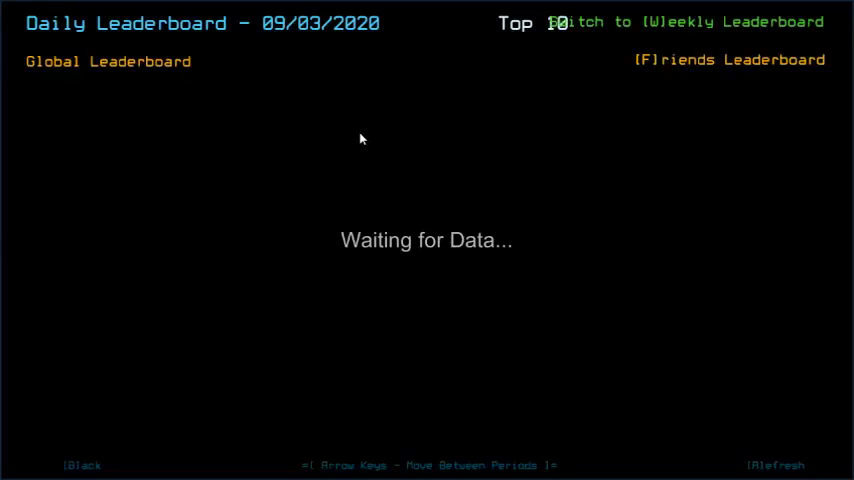